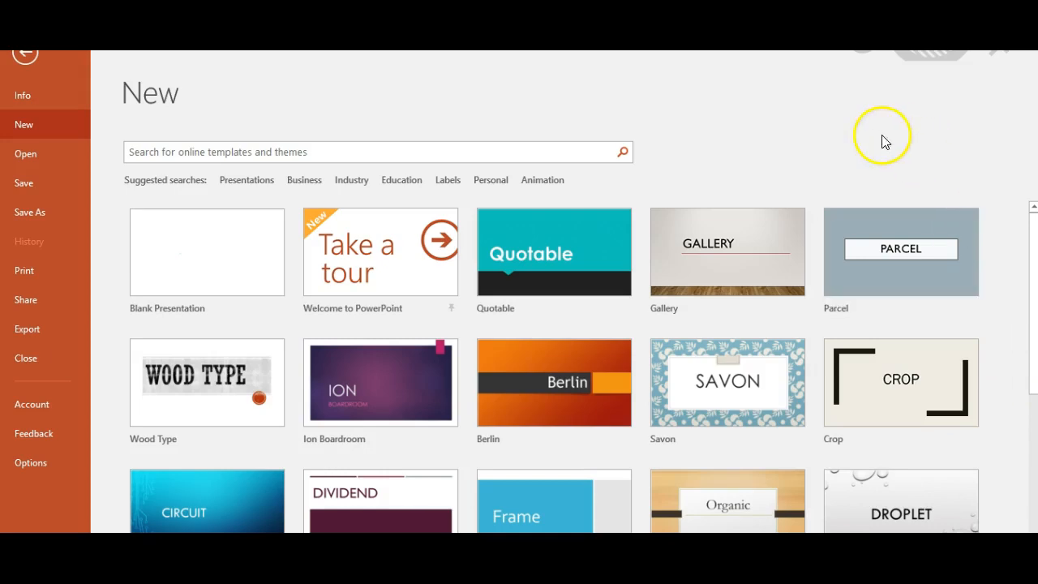
Start a new blank presentation from the File > New page
left_click(206, 251)
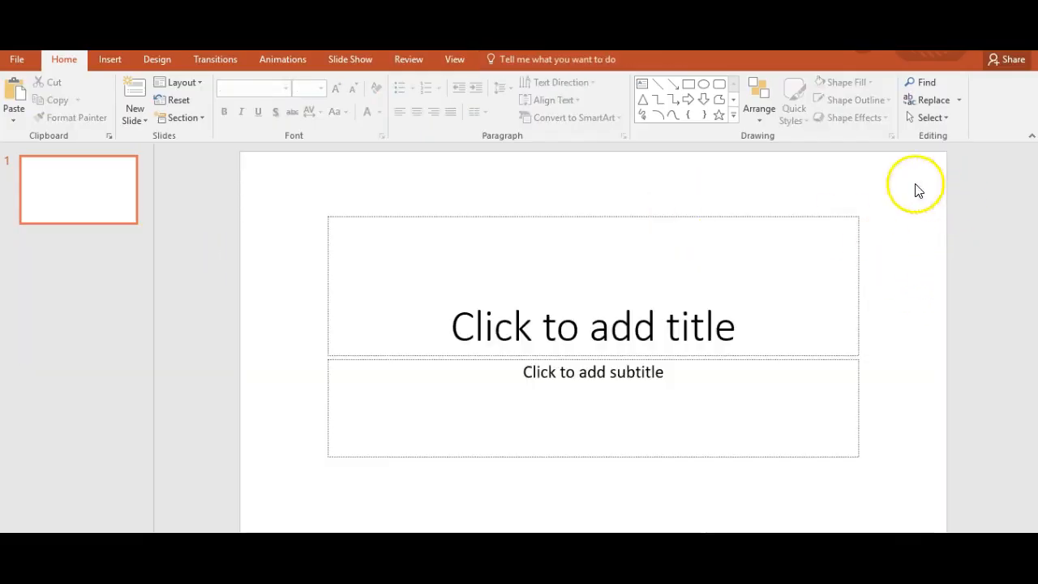
mouse_move(243, 195)
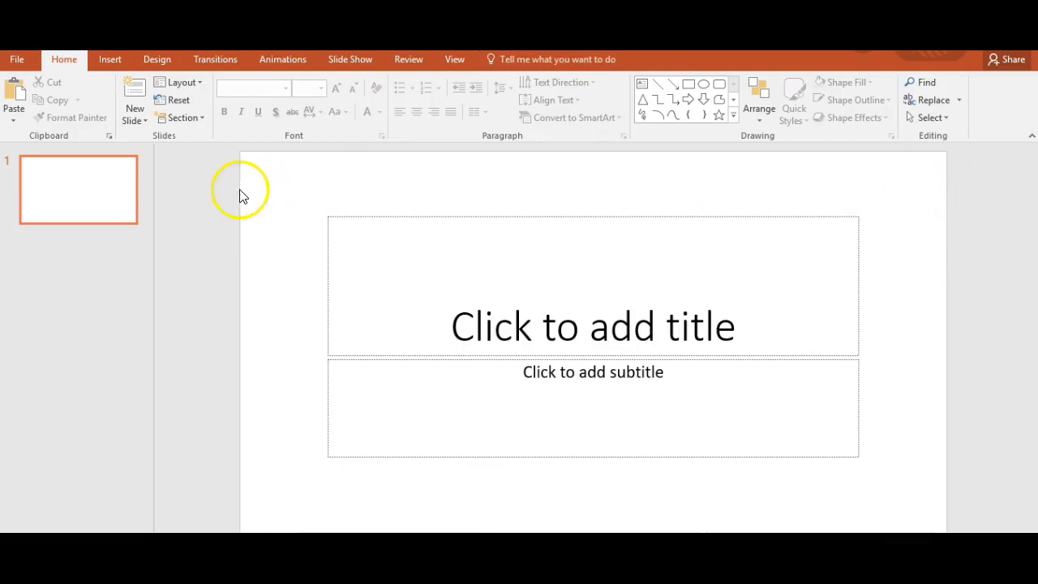
mouse_move(957, 205)
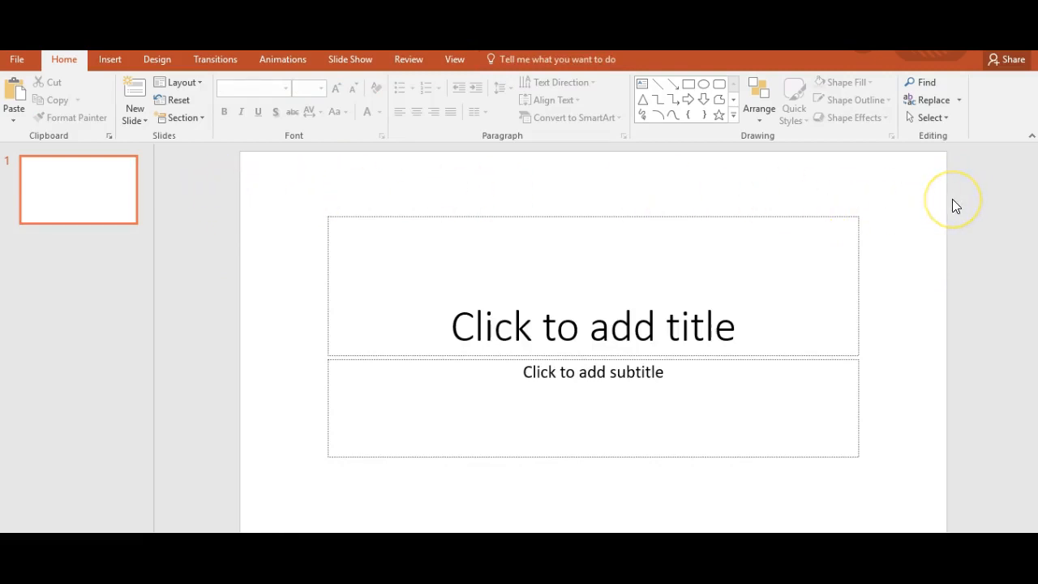
mouse_move(254, 200)
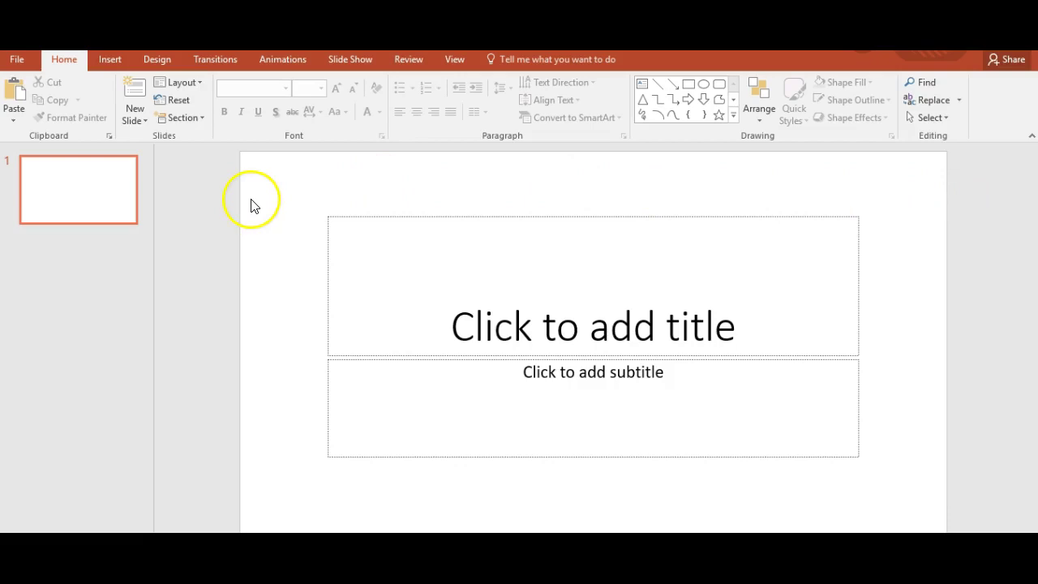
Change the slide size to portrait, 7.5 by 13.333 inches, via Custom Slide Size
left_click(156, 59)
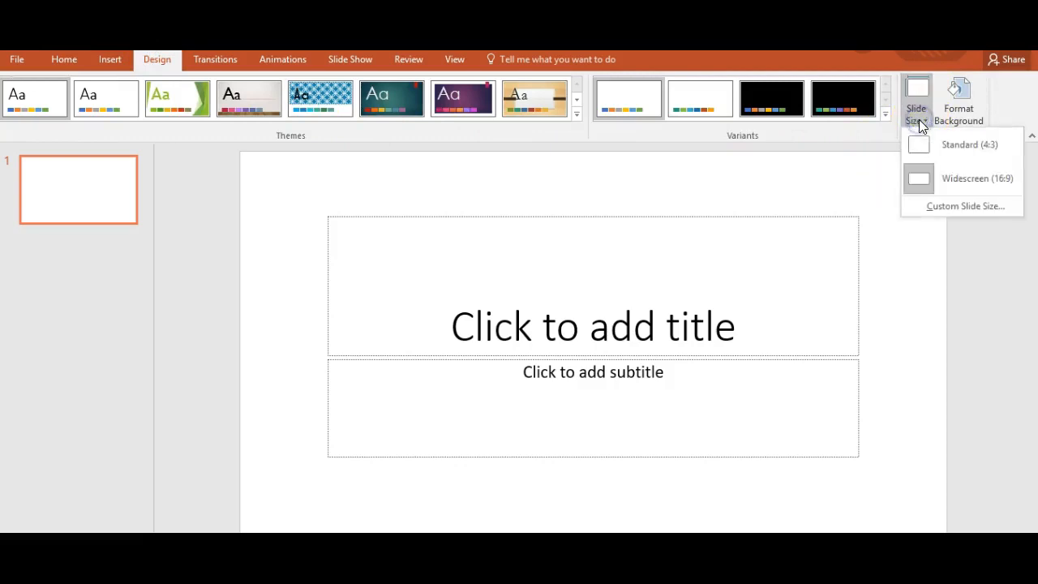
mouse_move(973, 209)
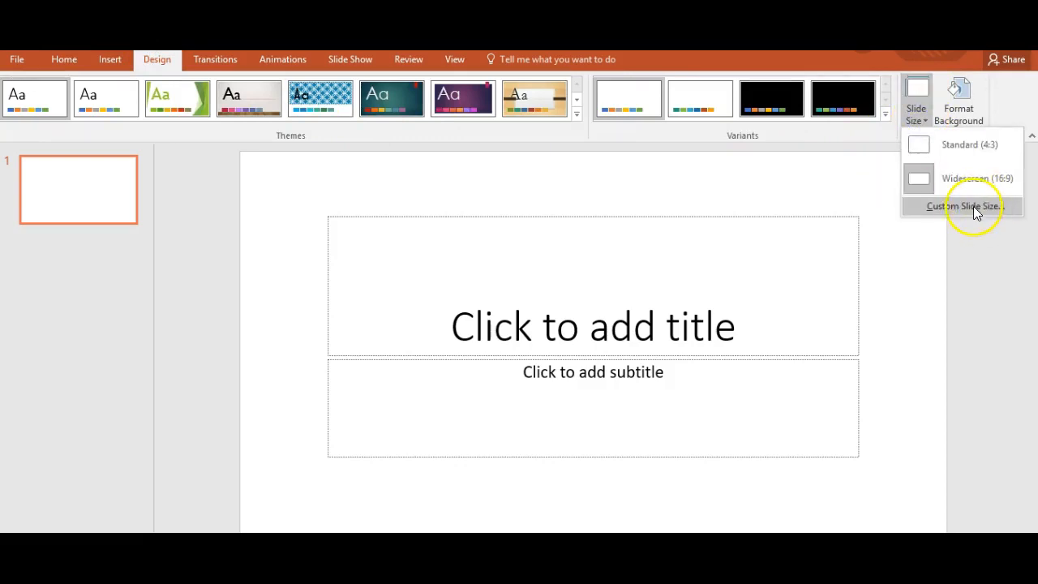
left_click(962, 205)
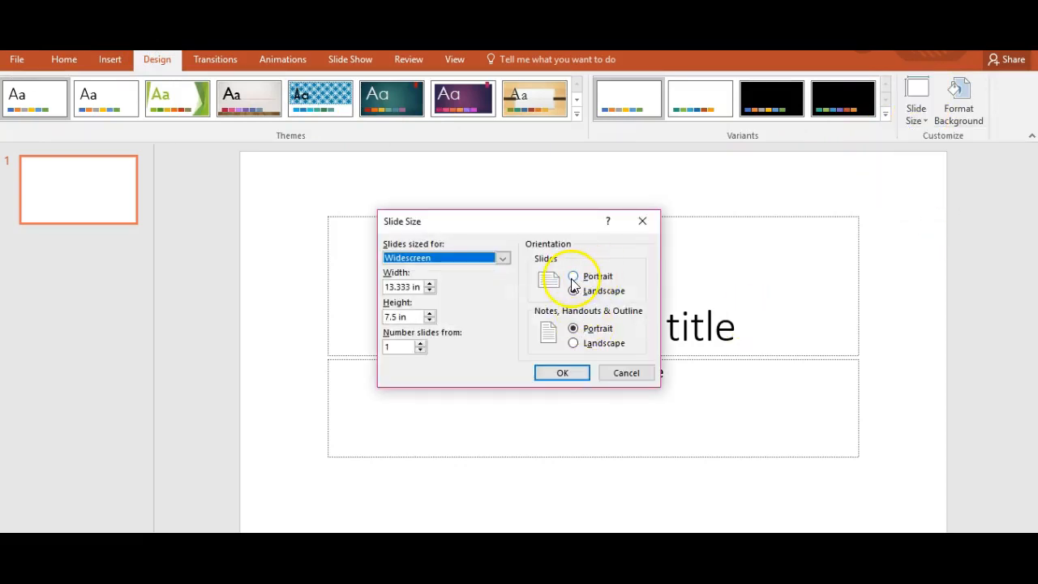
left_click(573, 275)
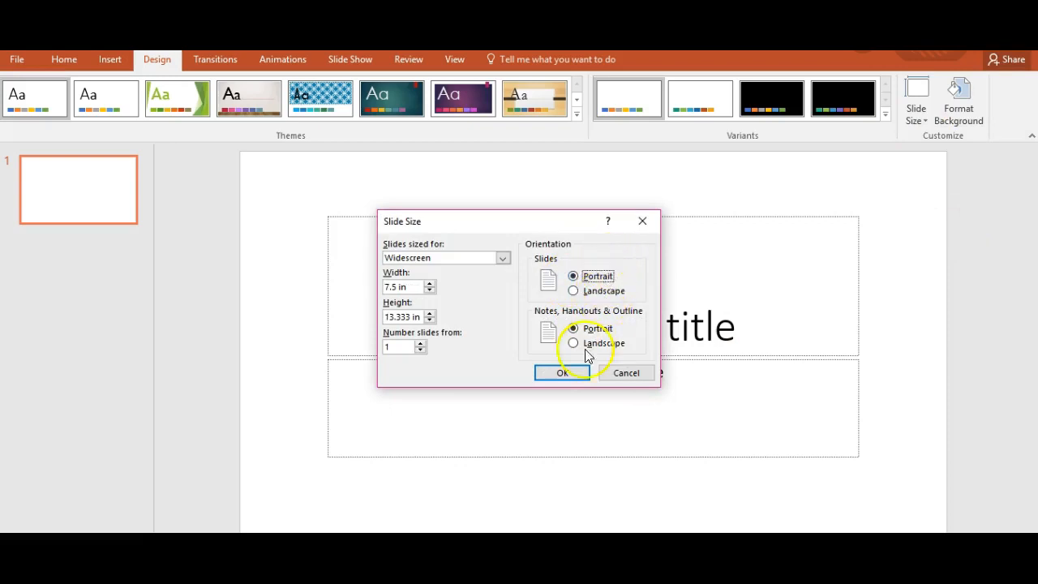
left_click(563, 372)
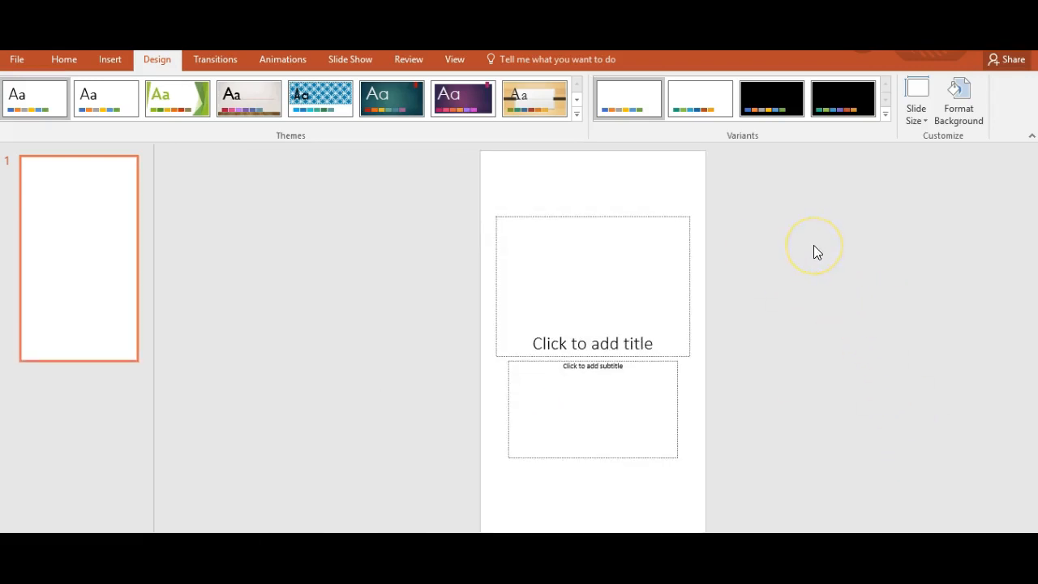
mouse_move(550, 191)
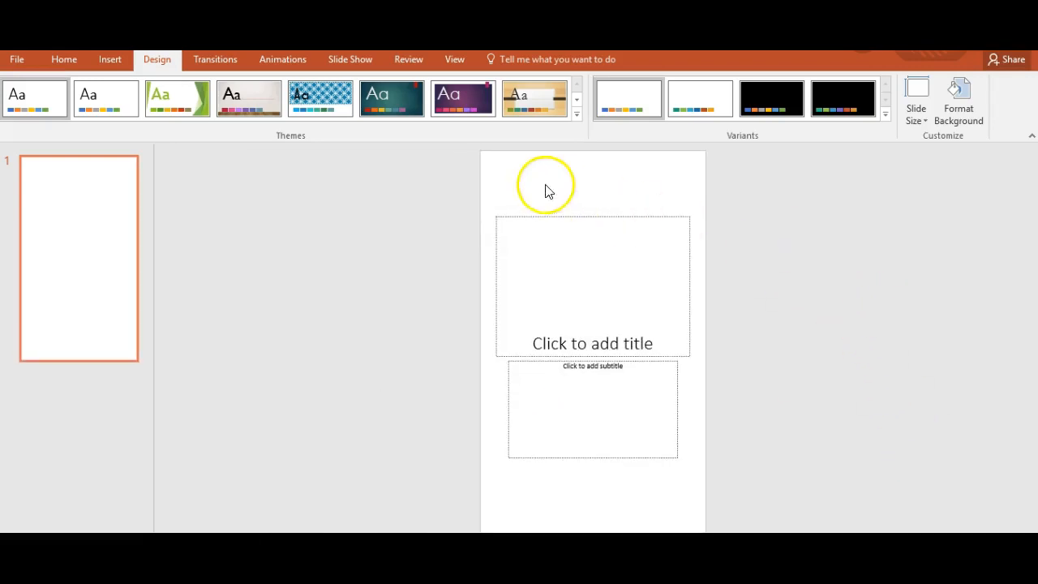
mouse_move(570, 215)
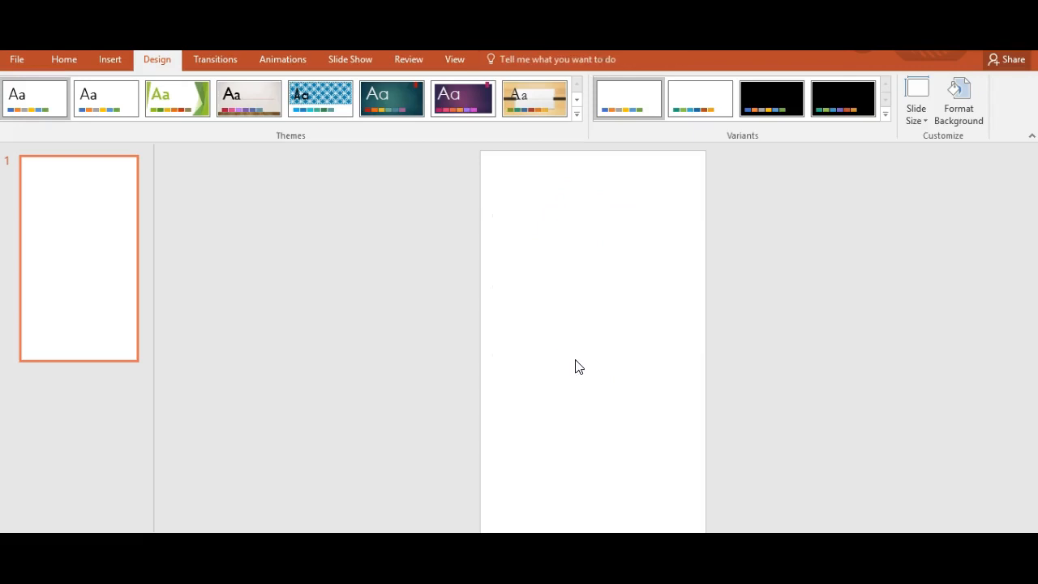
mouse_move(545, 213)
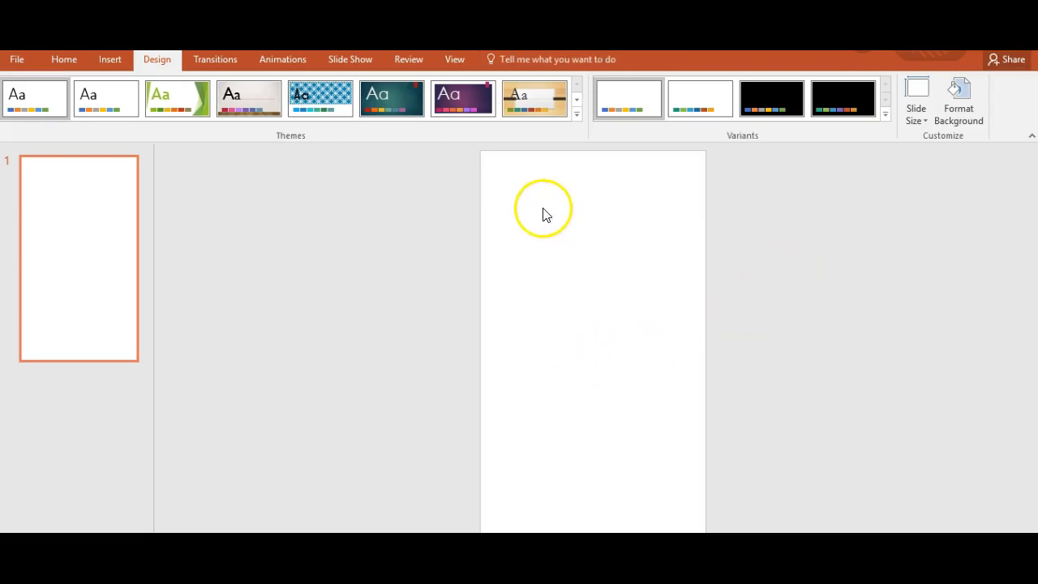
mouse_move(94, 87)
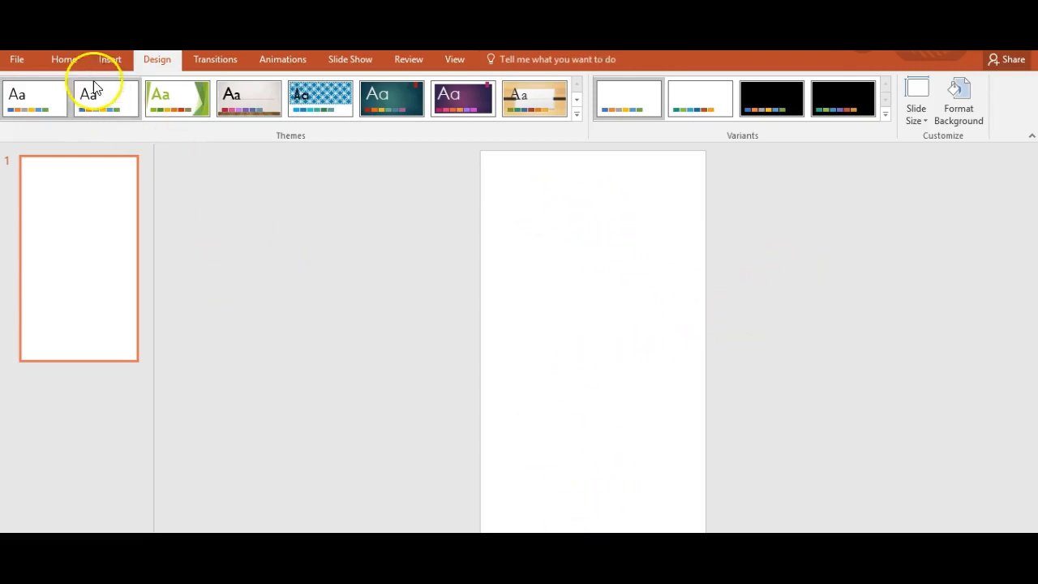
mouse_move(109, 69)
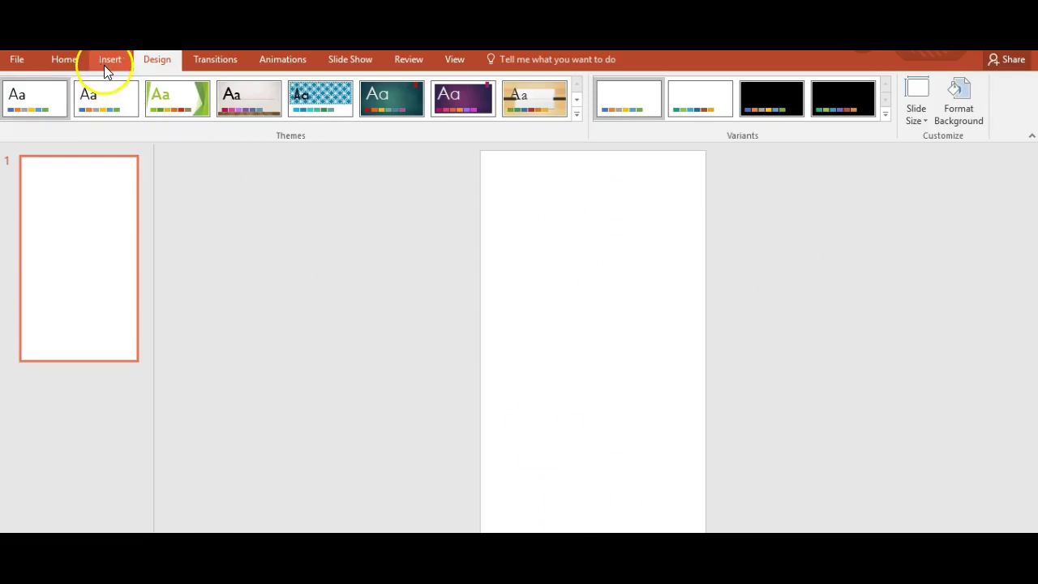
Bring up the Insert Pictures dialog and browse the Downloads folder for the logo
left_click(110, 59)
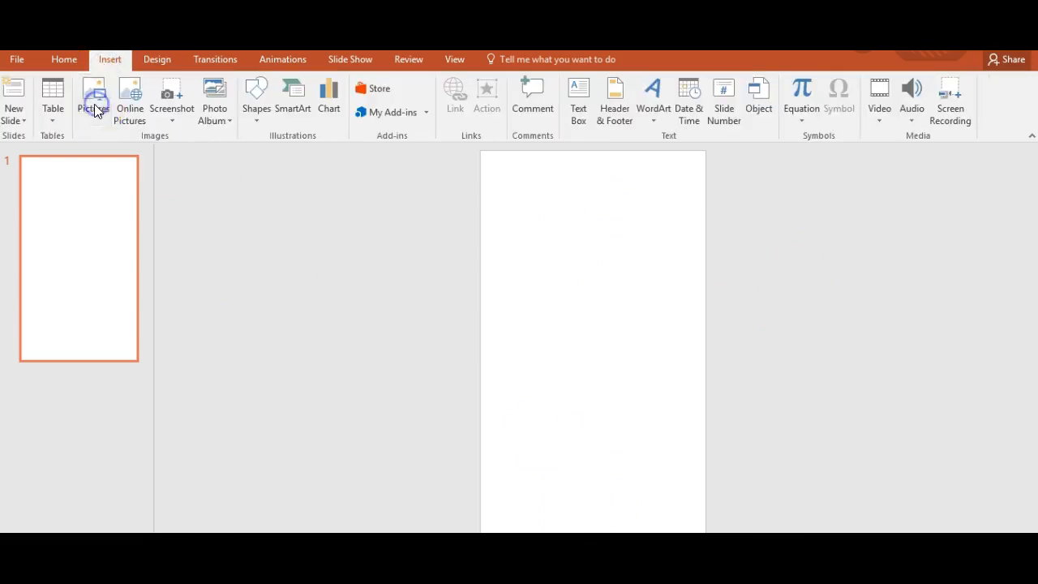
left_click(95, 92)
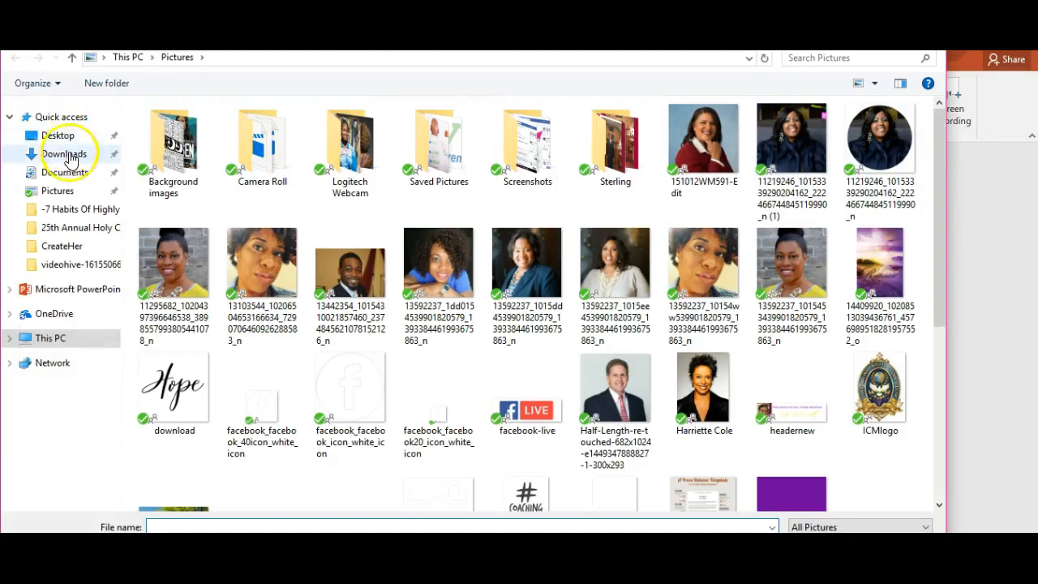
left_click(64, 153)
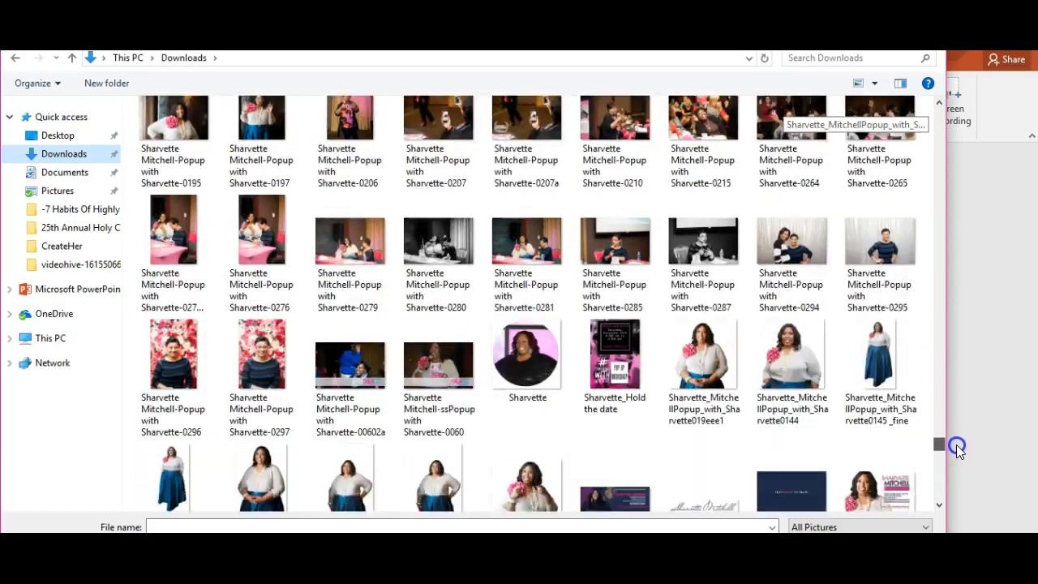
scroll("down", 3)
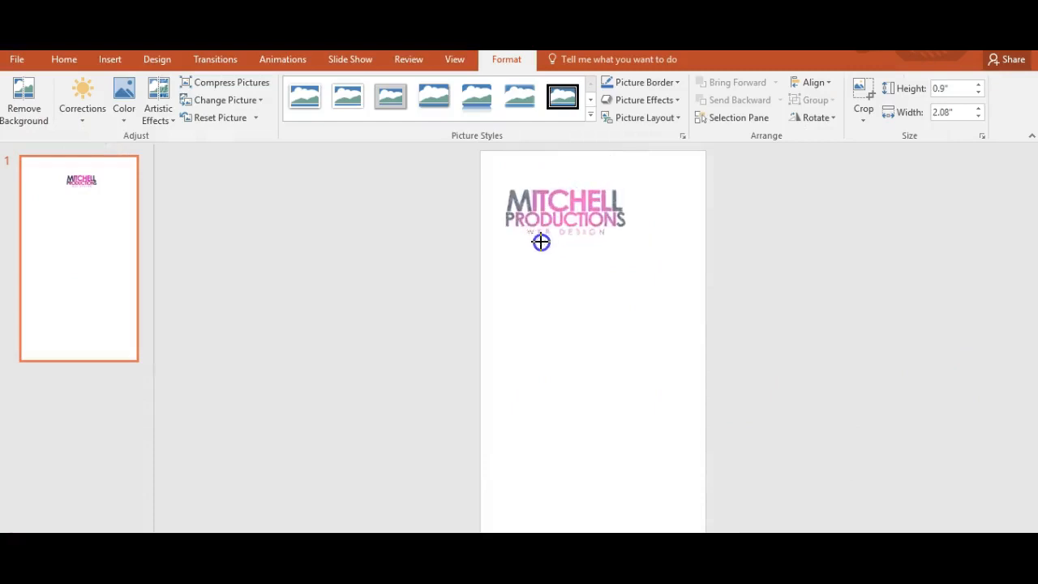
Enlarge the MITCHELL PRODUCTIONS logo to span nearly the full slide width
left_click_drag(542, 242, 629, 246)
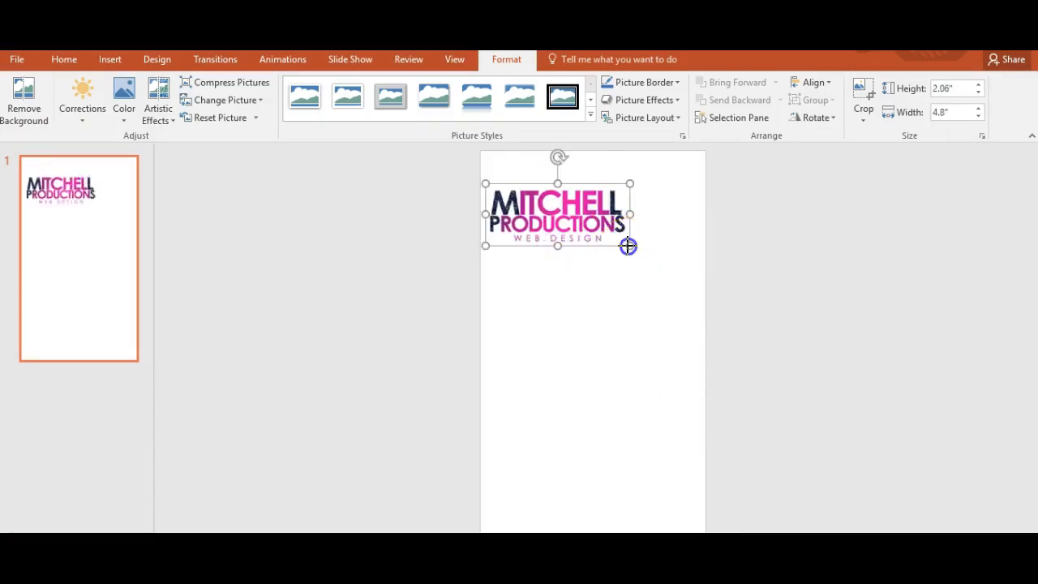
left_click_drag(630, 246, 681, 276)
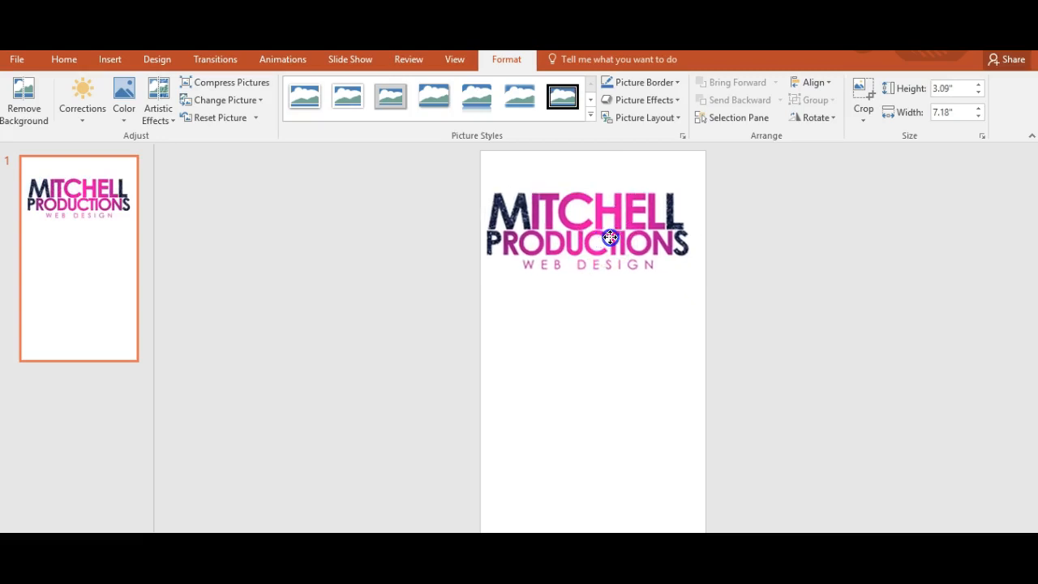
left_click(610, 237)
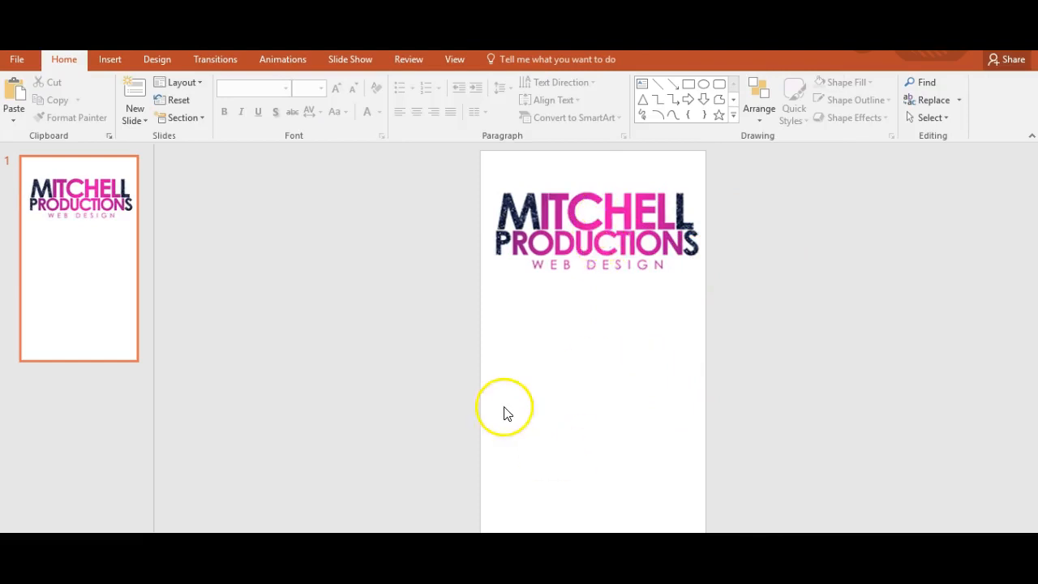
Indicate the slide's halfway point, then select the top logo
left_click_drag(483, 357, 588, 358)
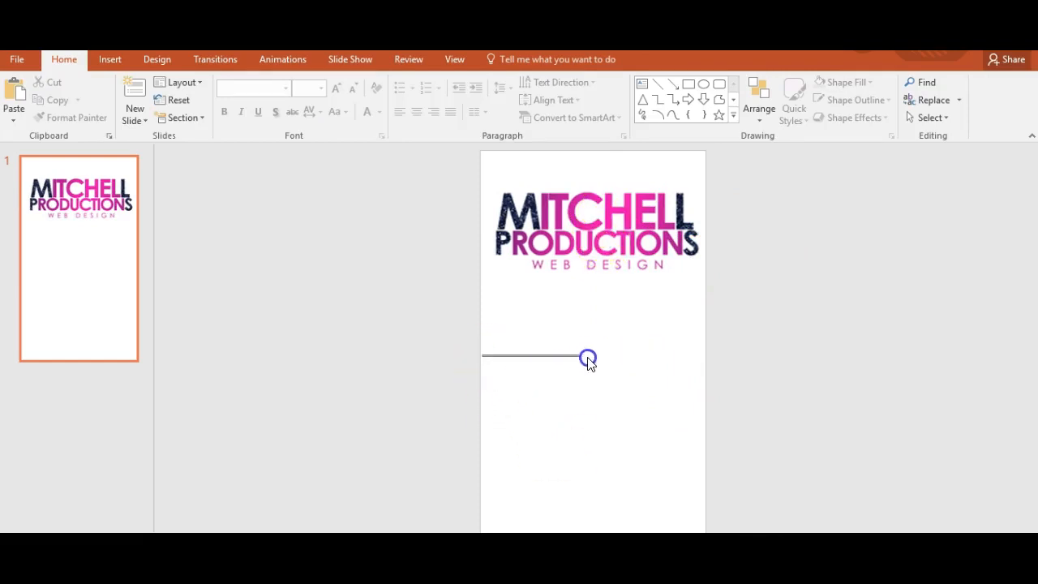
left_click_drag(589, 357, 706, 349)
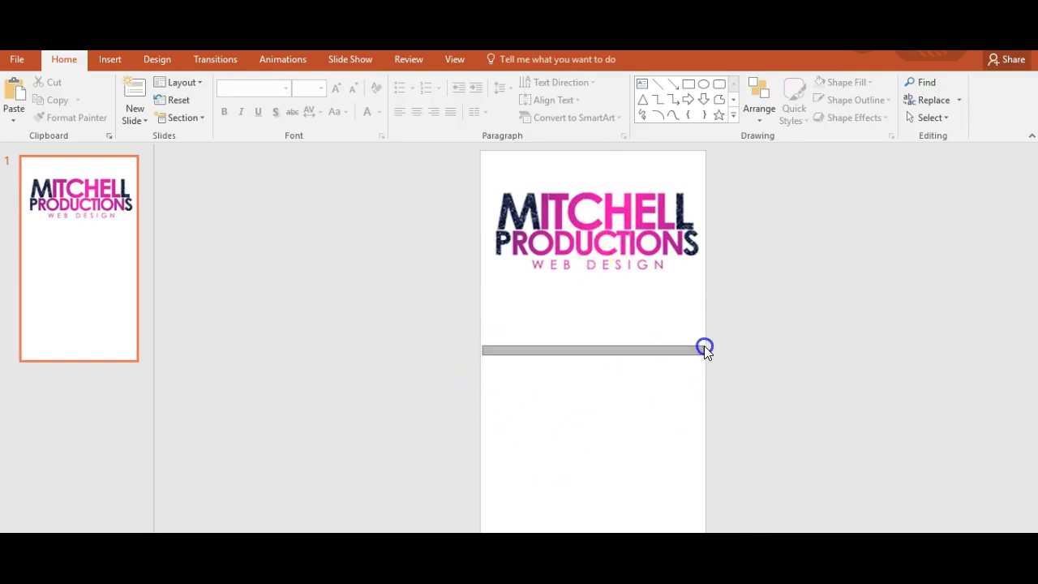
left_click(596, 228)
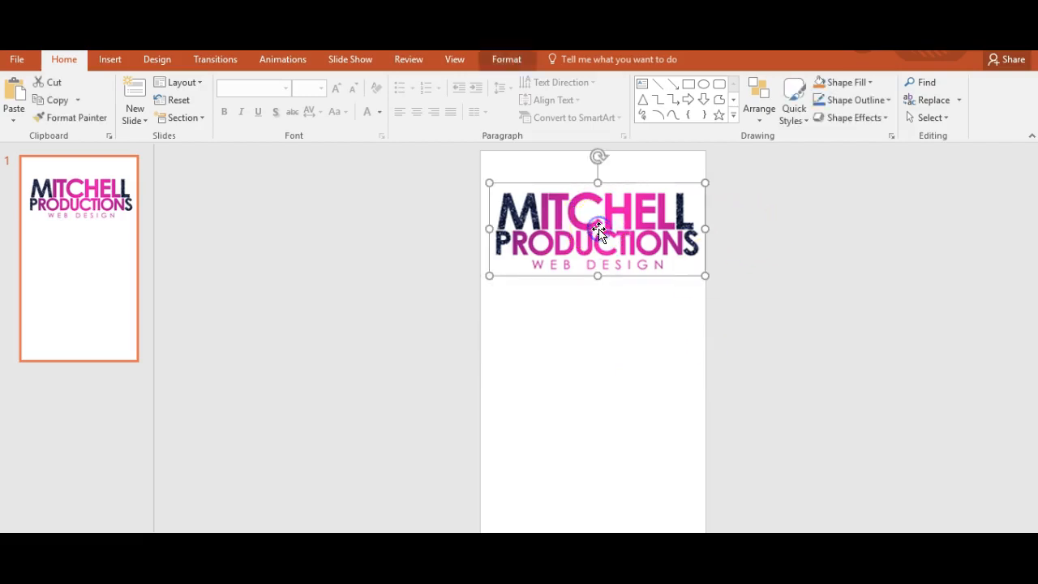
Duplicate the logo with Keep Source Formatting and move the copy to the bottom half
right_click(598, 229)
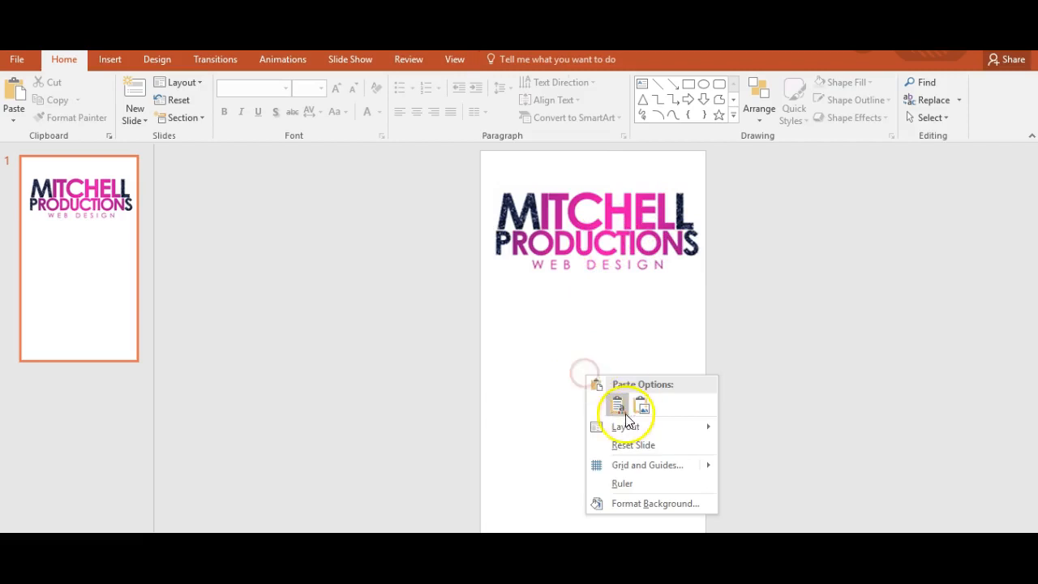
left_click(618, 406)
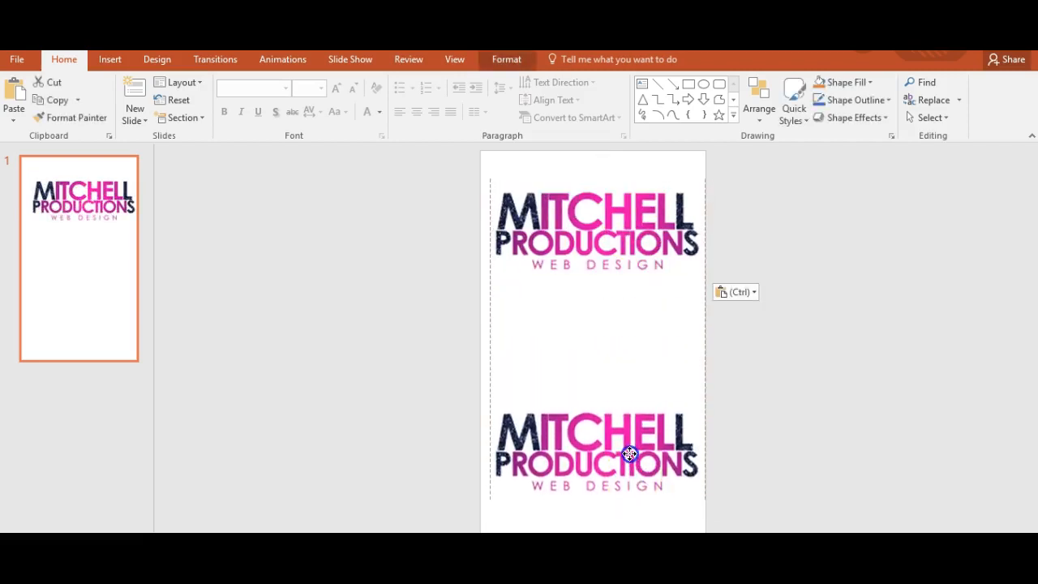
left_click_drag(631, 452, 631, 485)
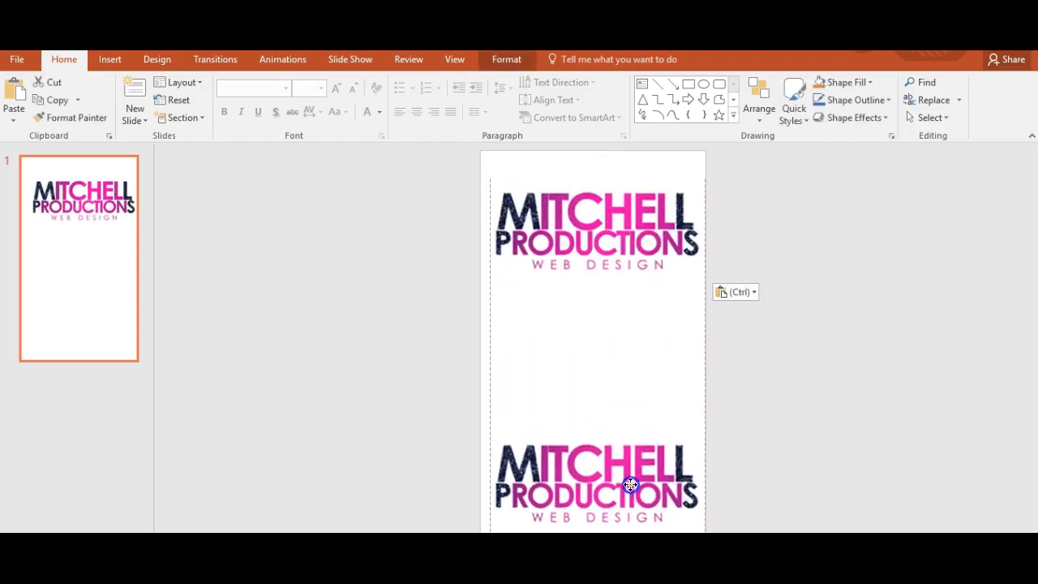
left_click(718, 170)
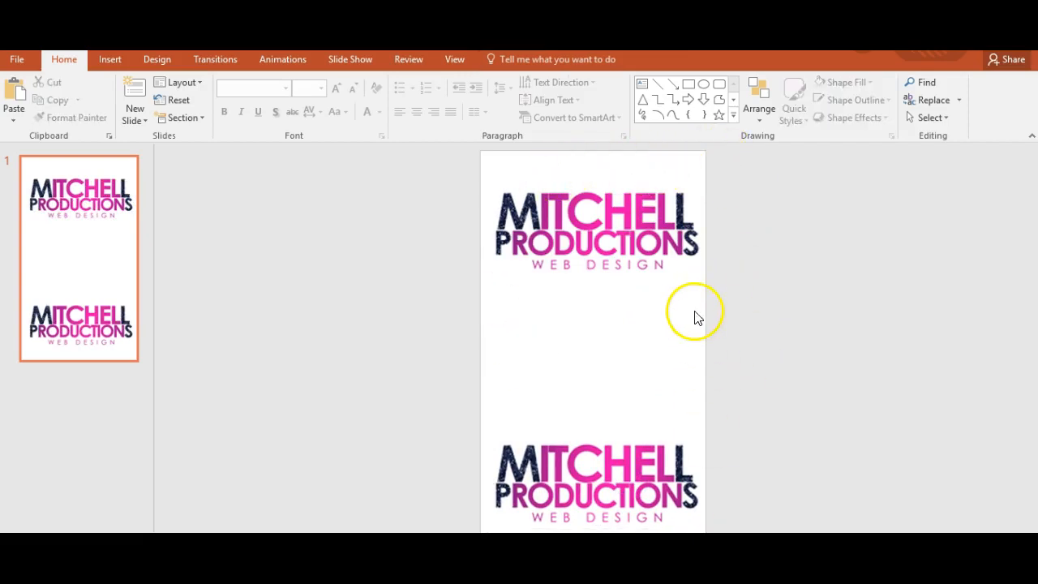
mouse_move(700, 324)
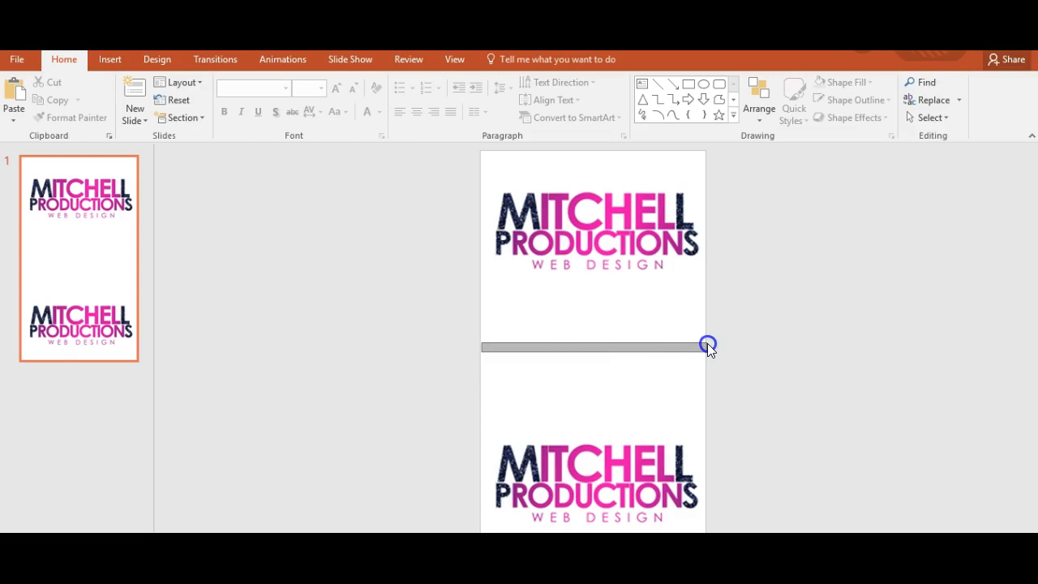
mouse_move(638, 210)
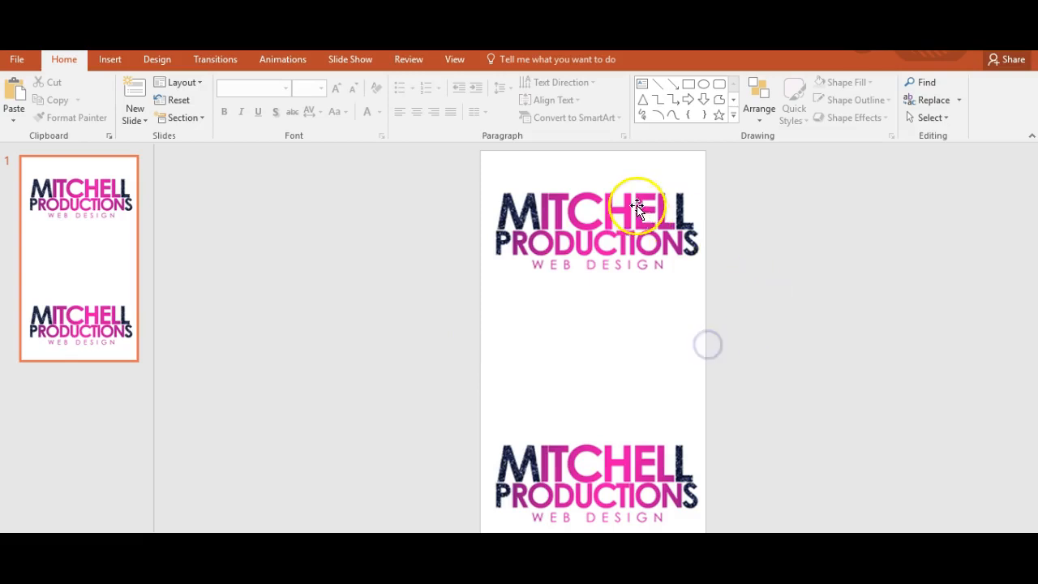
mouse_move(684, 219)
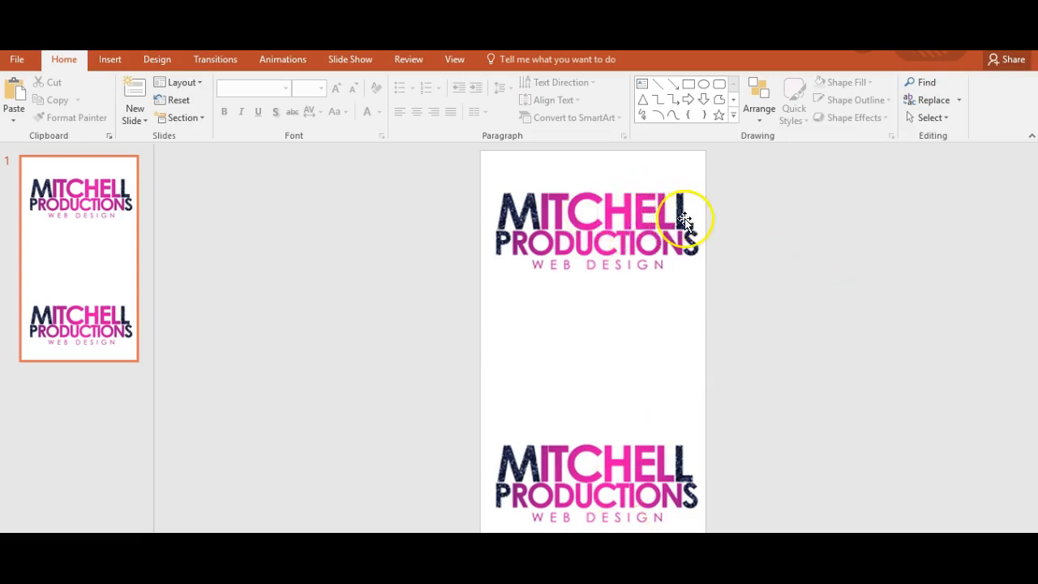
mouse_move(751, 311)
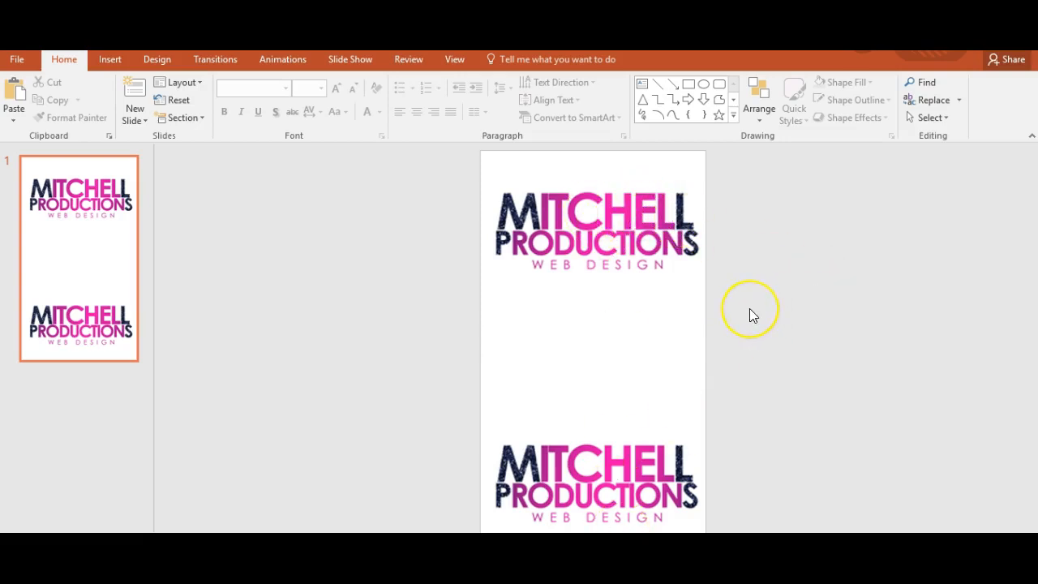
mouse_move(753, 314)
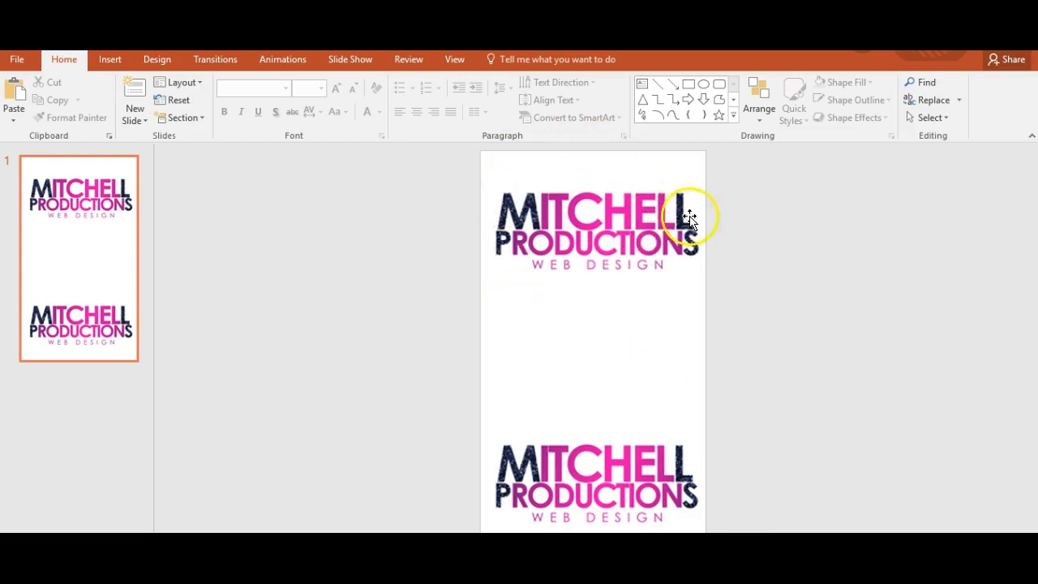
mouse_move(690, 315)
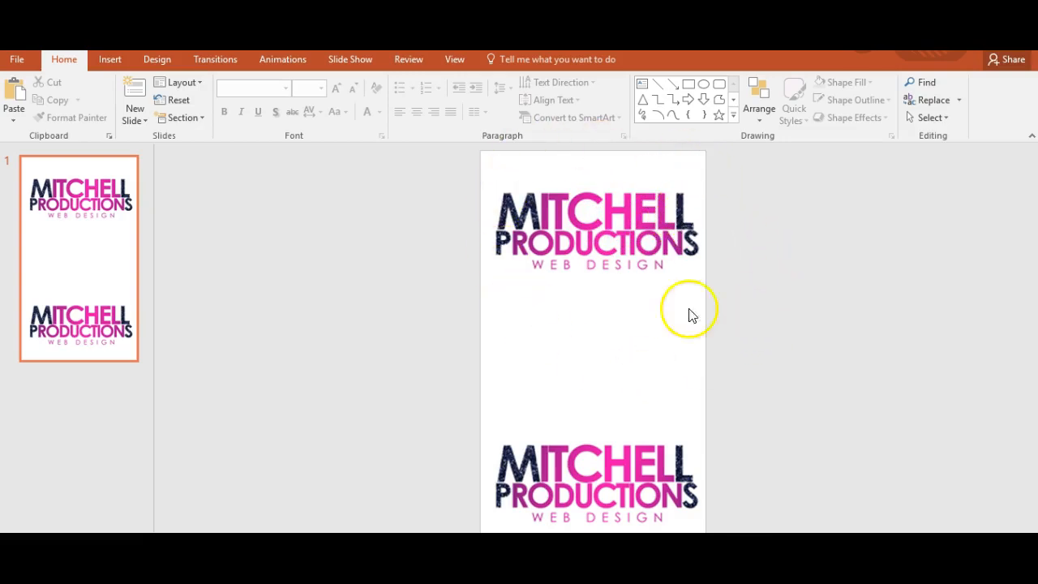
mouse_move(489, 359)
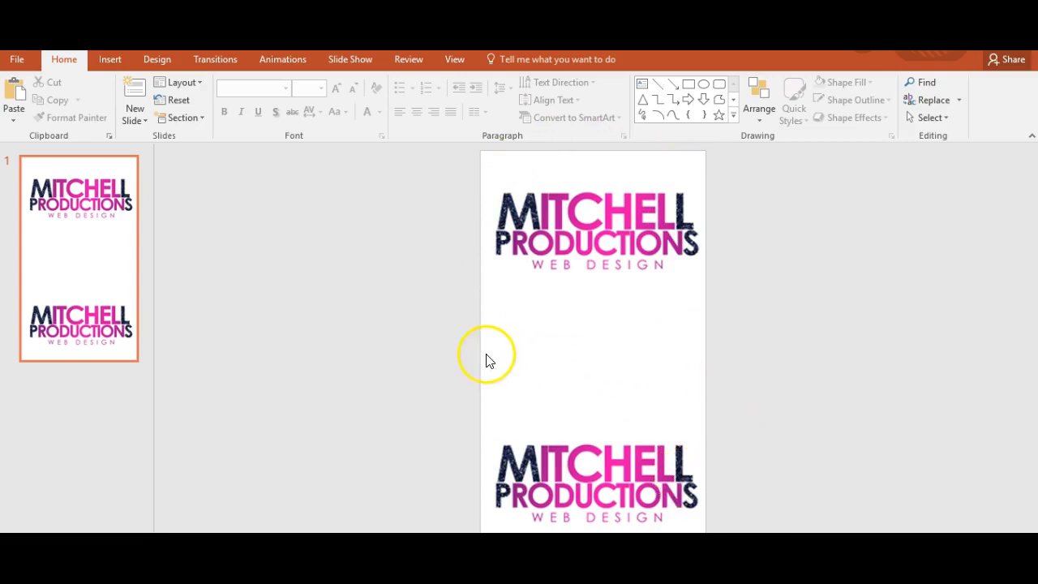